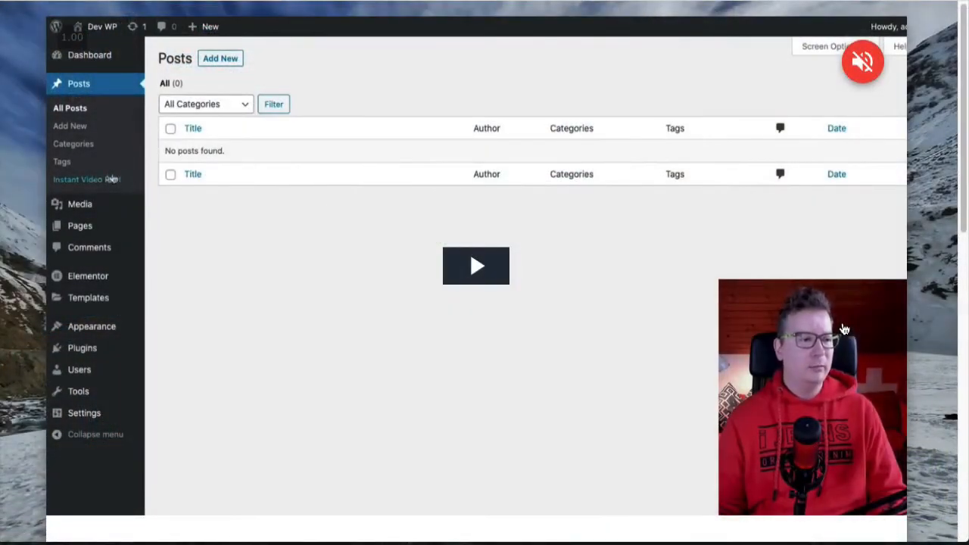
Start the demo video on the Instant Video Post sales page and watch it open Posts > Instant Video Post
click(88, 178)
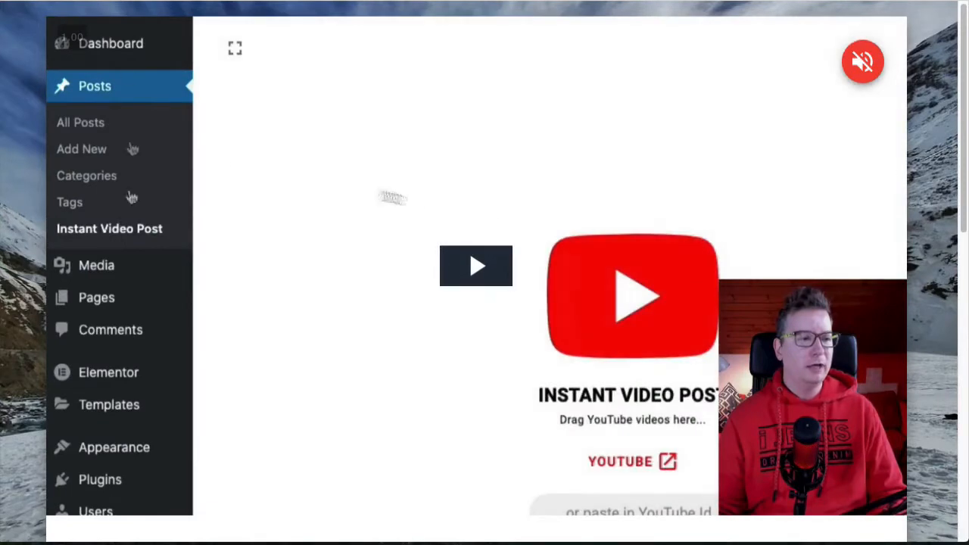
click(81, 121)
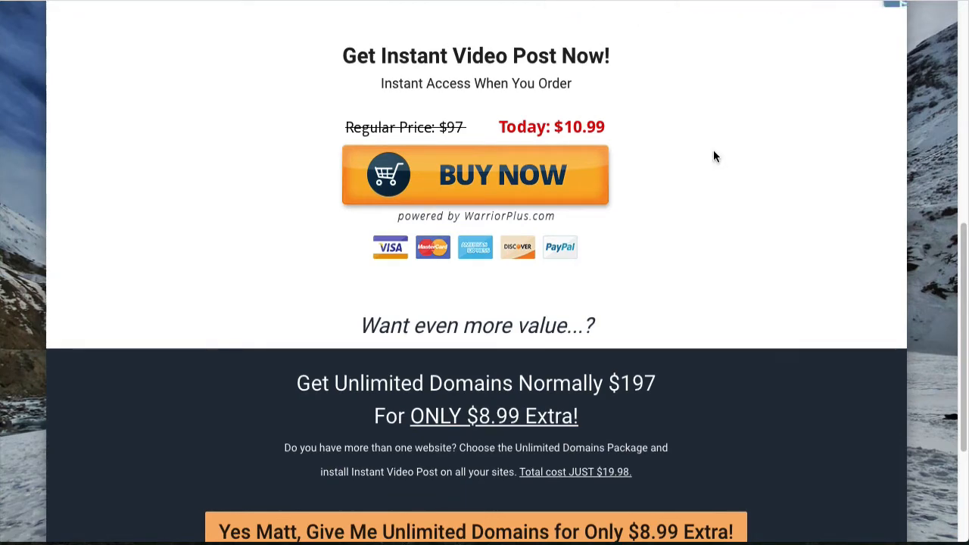
scroll(down, 3)
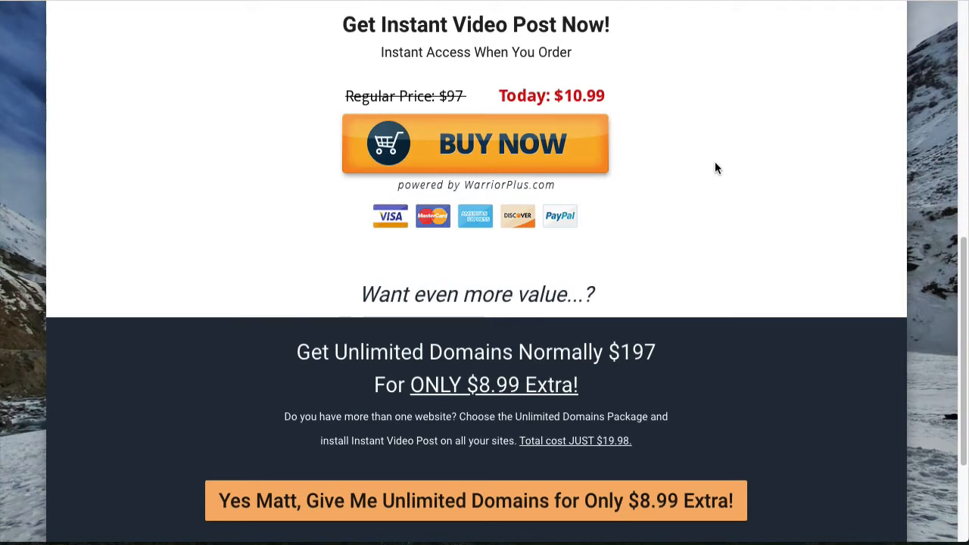
mouse_move(530, 413)
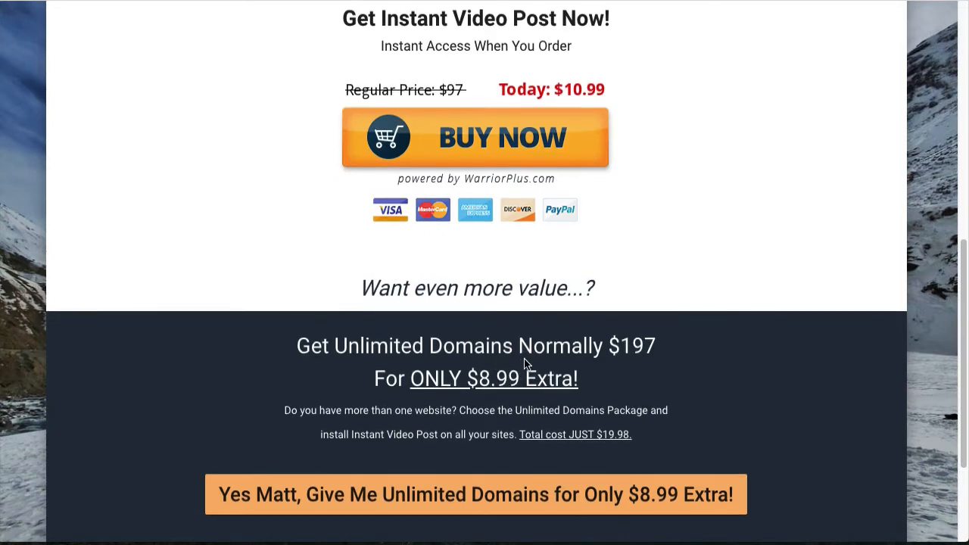
scroll(down, 3)
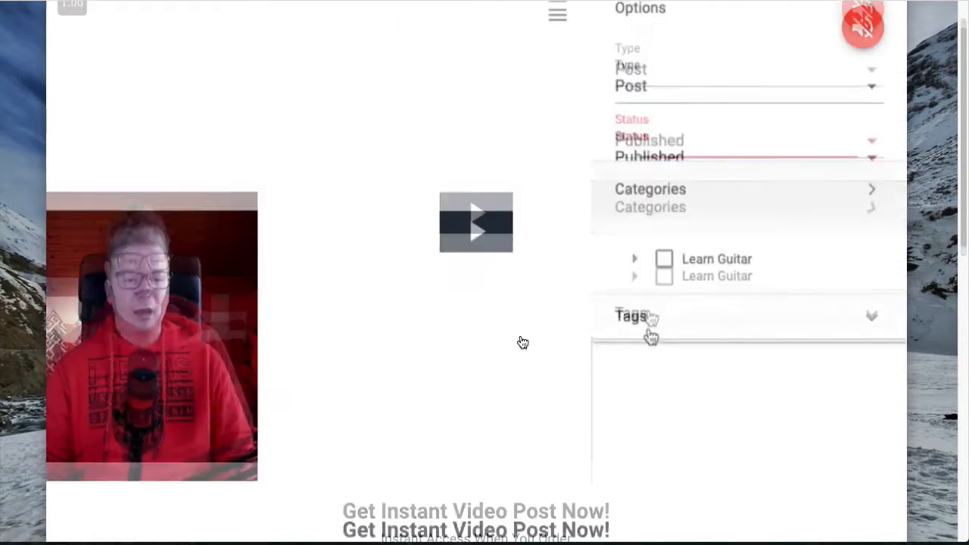
Keep the demo playing as it ticks categories and tags and creates the guitar lesson post
click(663, 149)
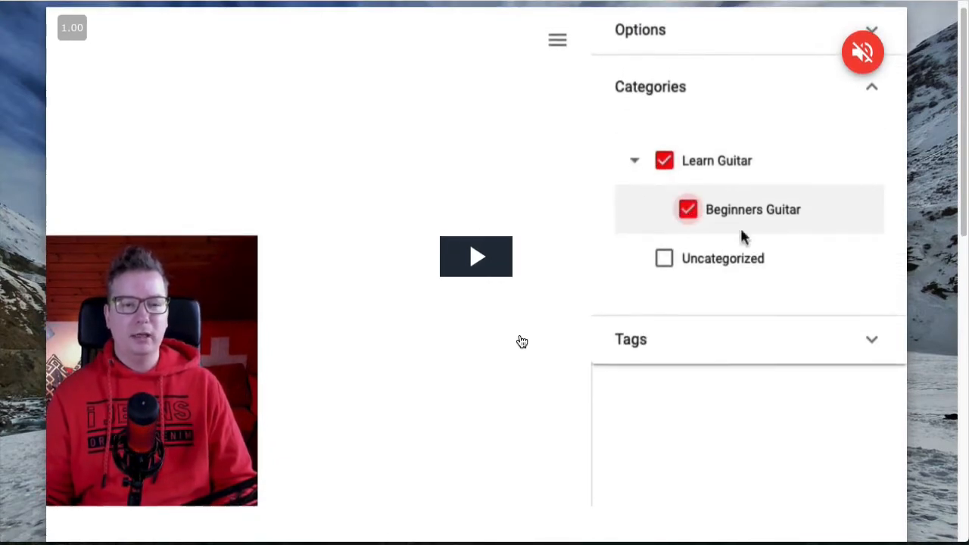
click(649, 86)
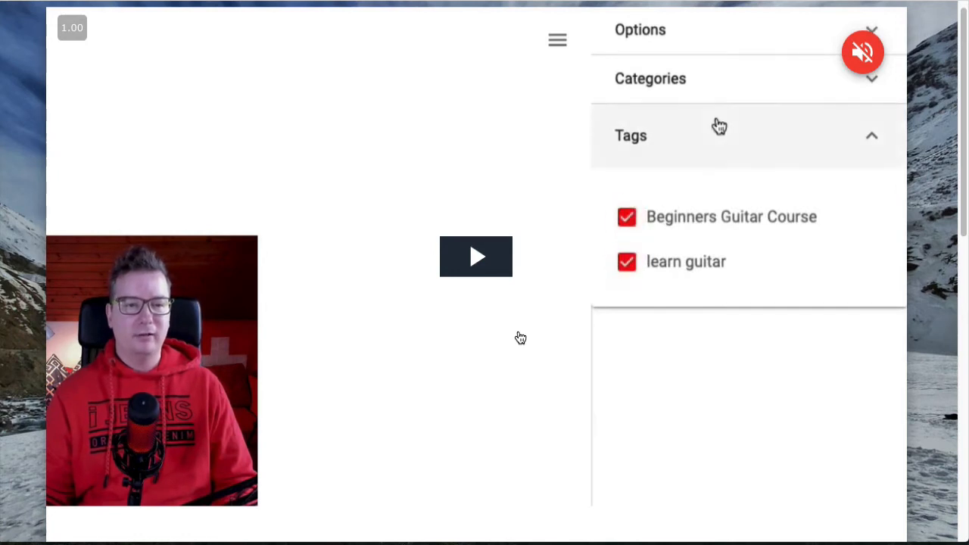
click(638, 30)
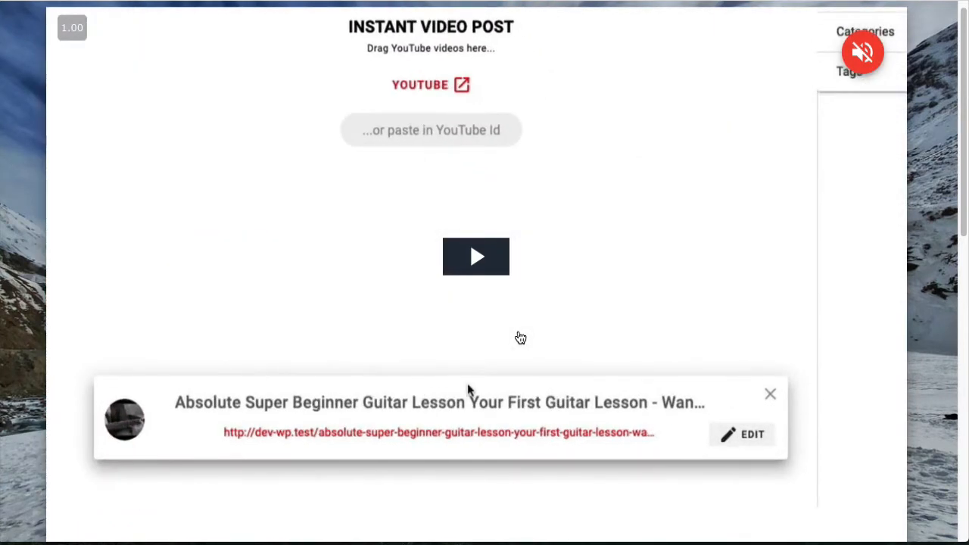
click(769, 394)
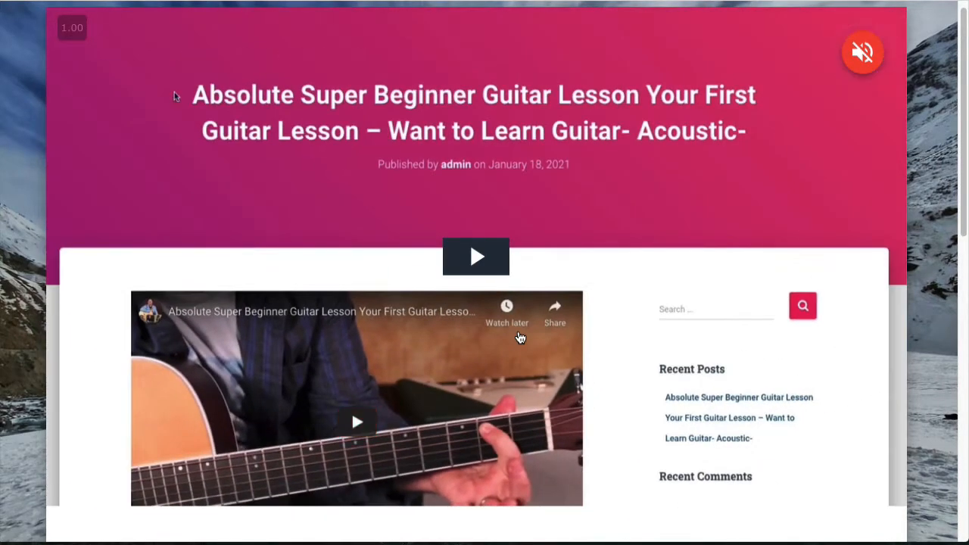
Scroll down the sales page while the demo shows the published guitar lesson post
scroll(down, 3)
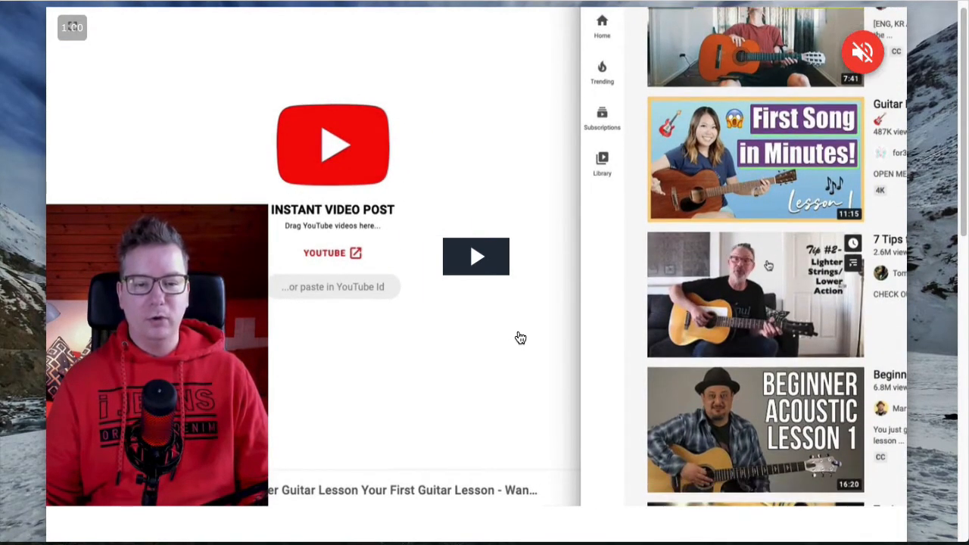
Scroll further while the demo drags a YouTube video onto the drop area to create a post
scroll(down, 3)
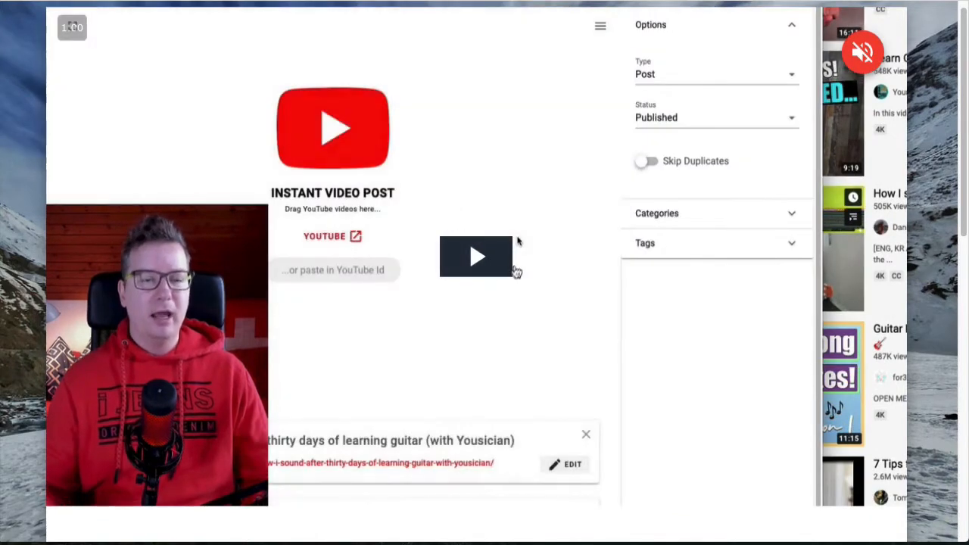
mouse_move(619, 175)
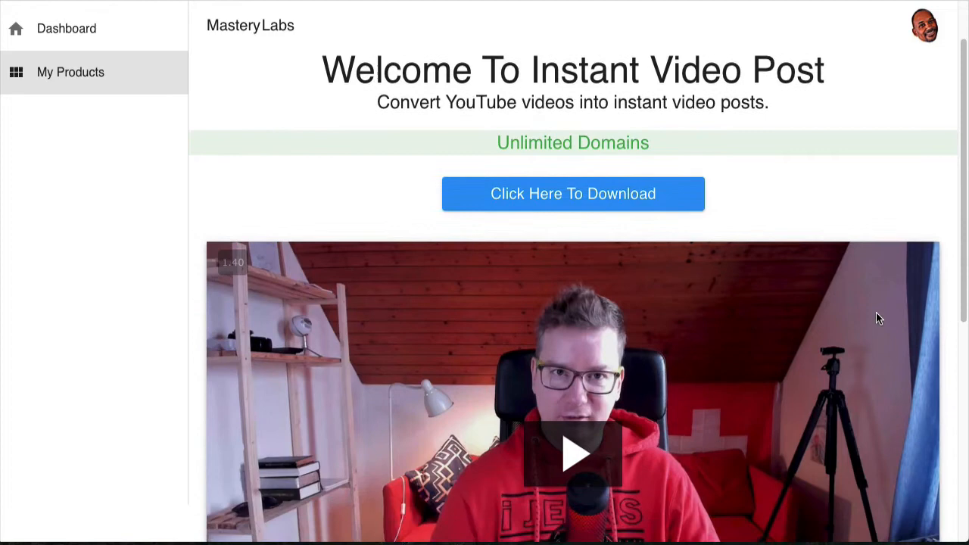
Scroll down the Instant Video Post product page to the three tutorial video thumbnails
scroll(down, 3)
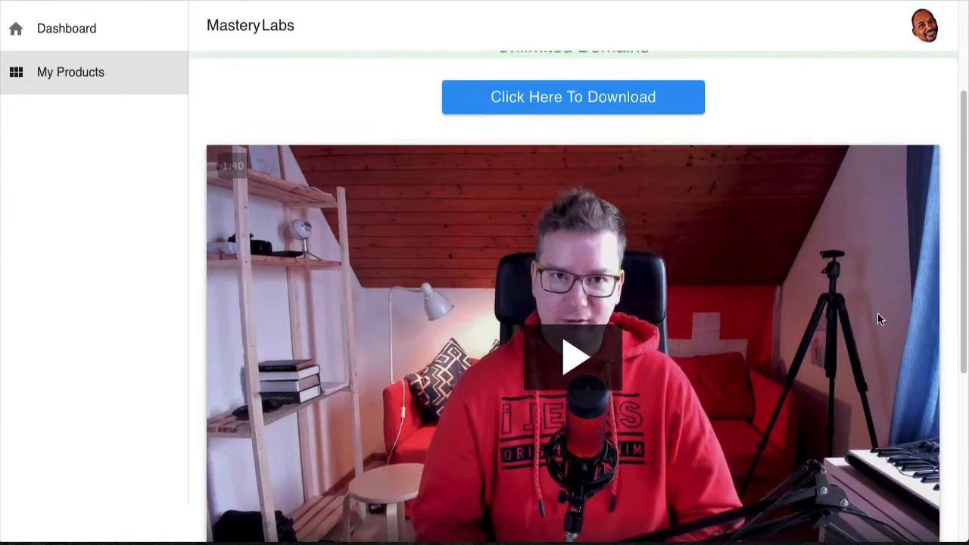
scroll(down, 3)
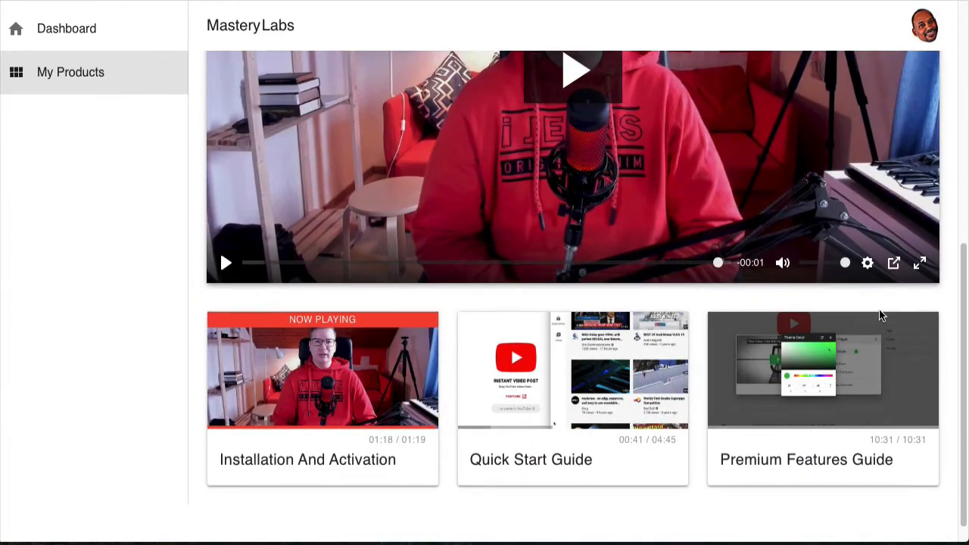
scroll(down, 3)
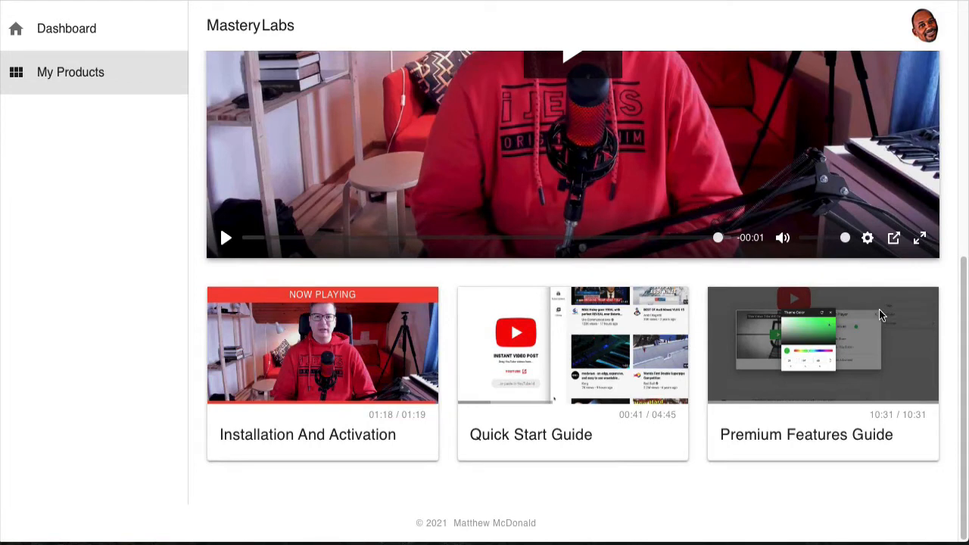
mouse_move(675, 272)
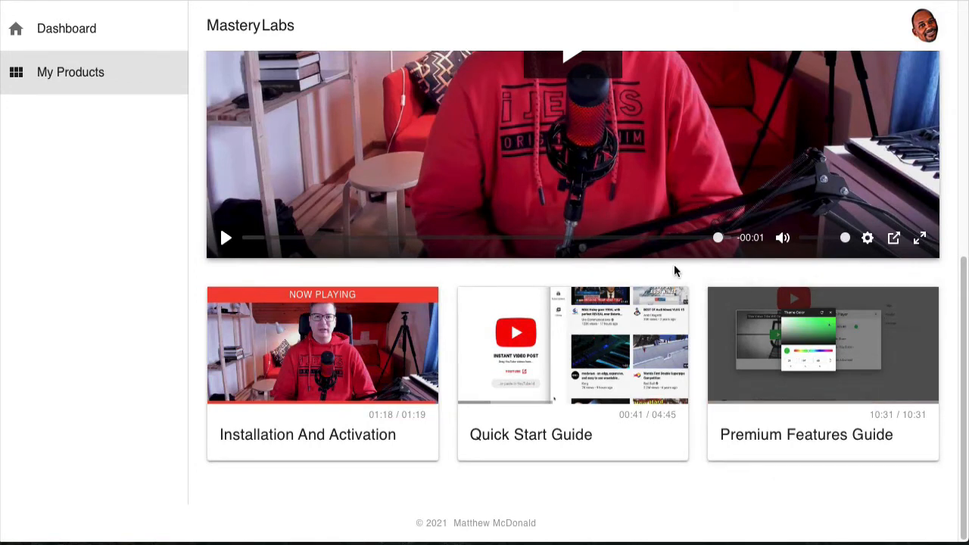
mouse_move(568, 415)
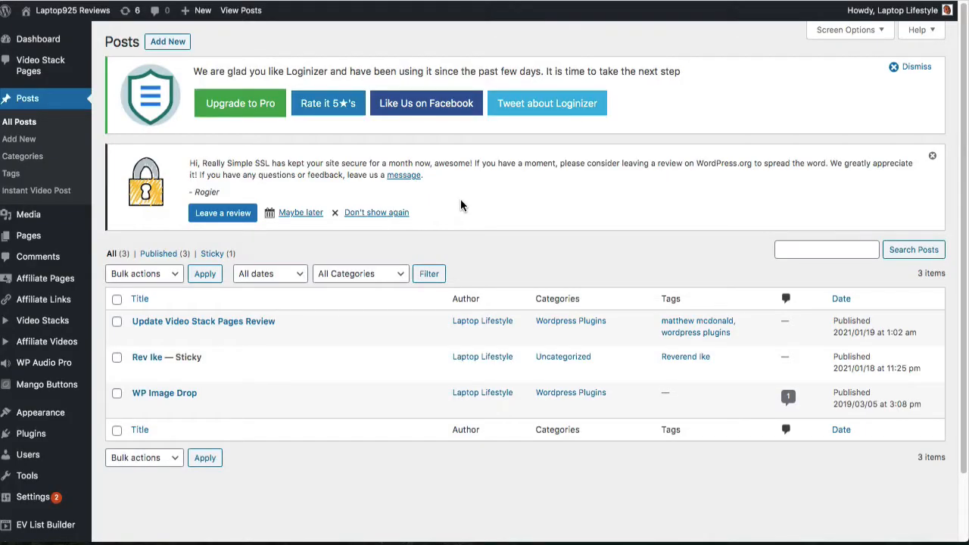
mouse_move(433, 206)
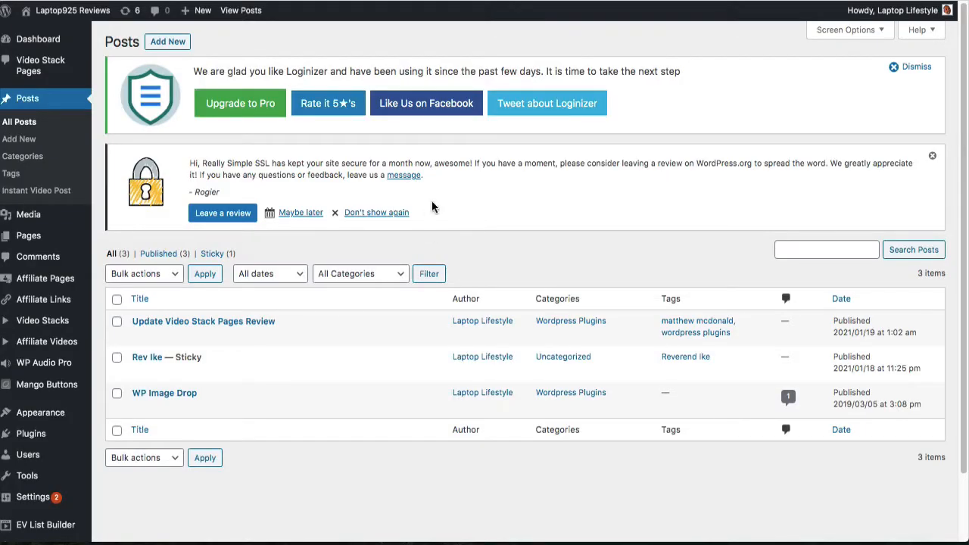
mouse_move(36, 190)
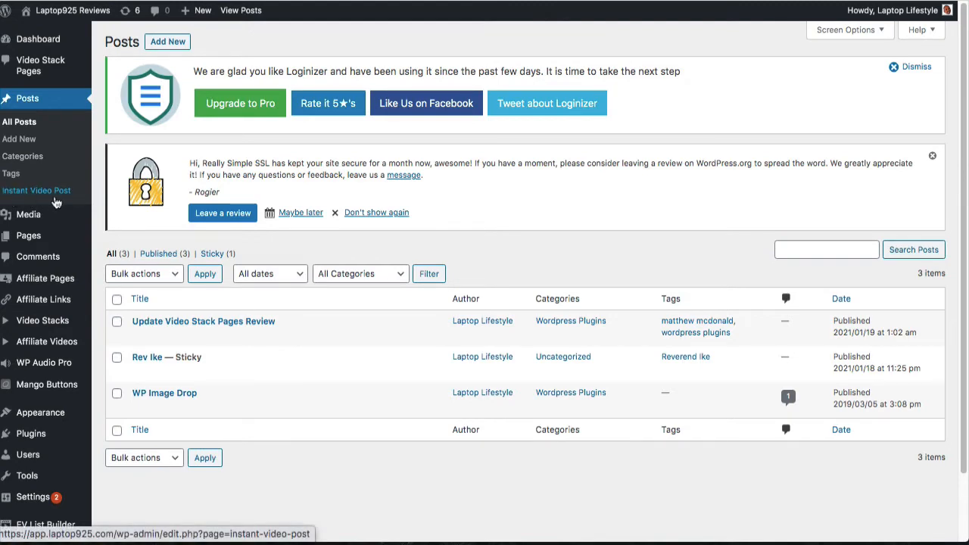
mouse_move(76, 200)
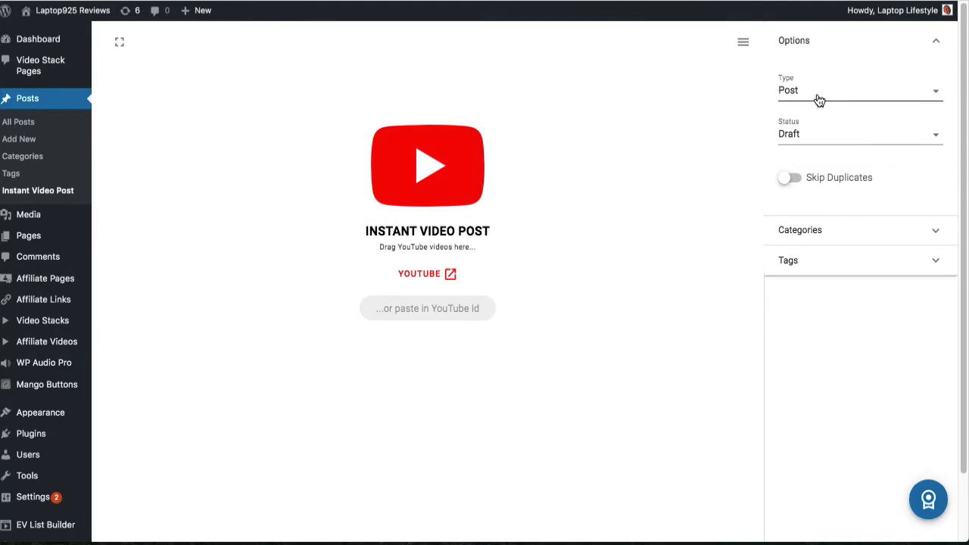
click(860, 89)
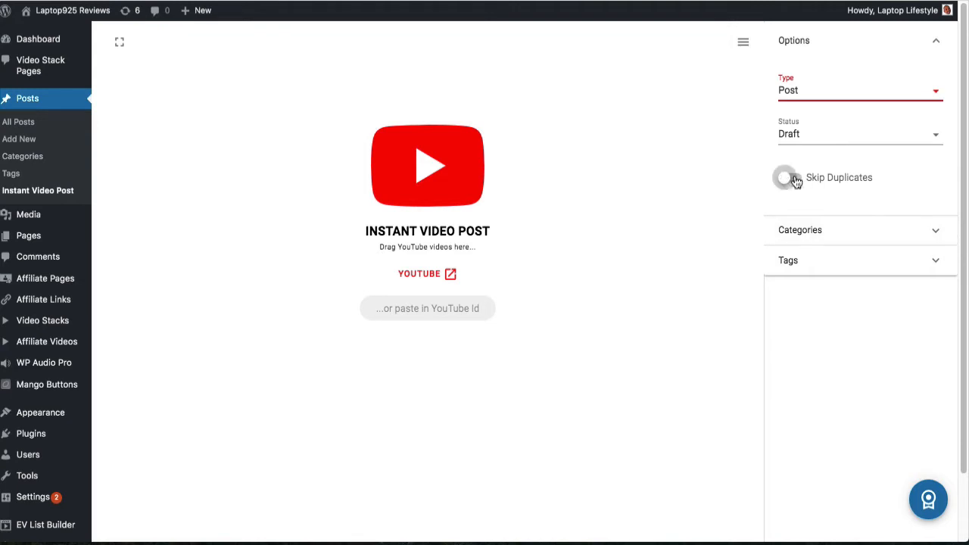
click(790, 177)
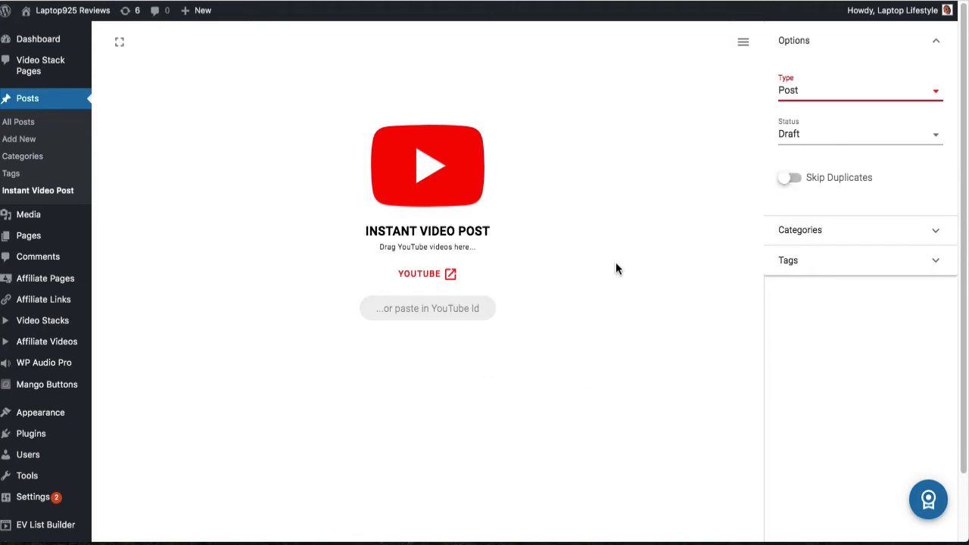
mouse_move(620, 194)
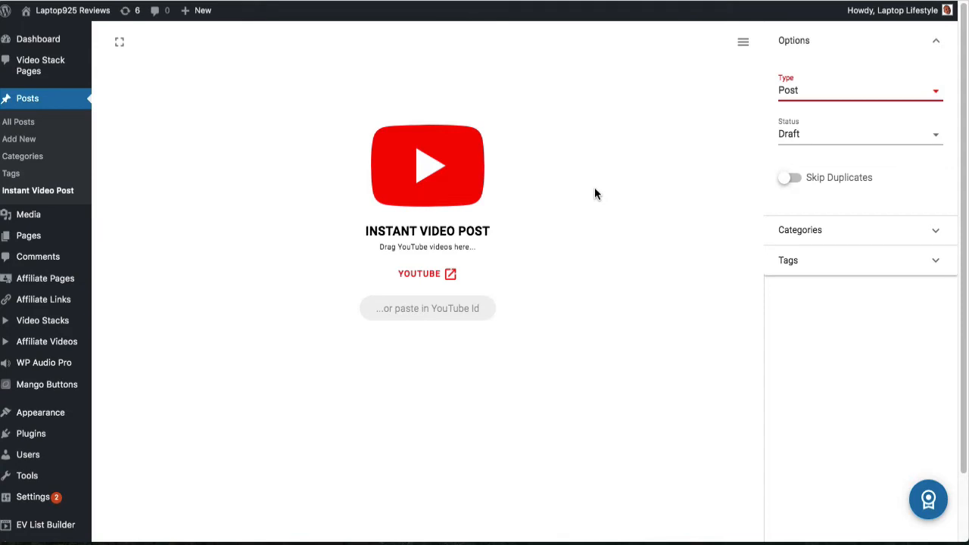
mouse_move(442, 363)
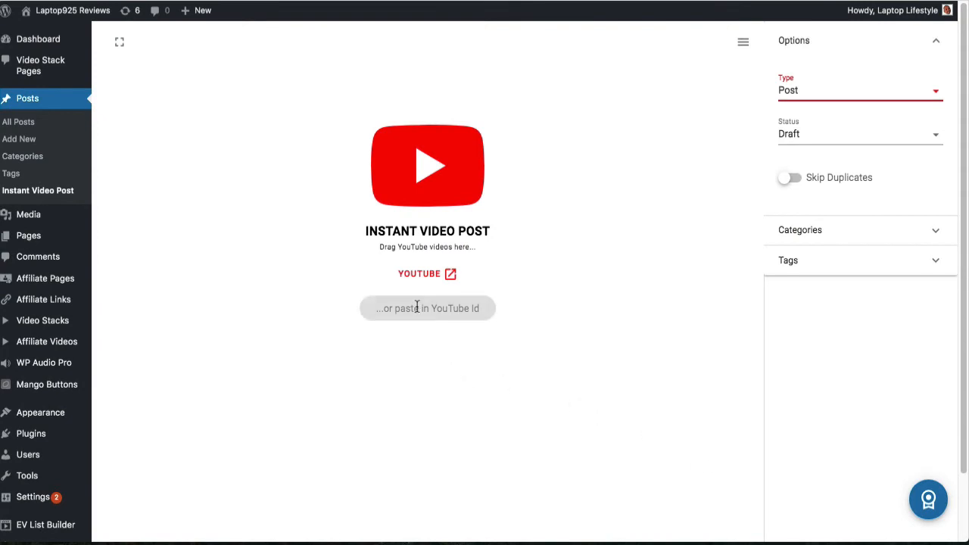
Enter the YouTube video ID ZXnlzd7y3oY and file the post under Wordpress Plugins
text(ZXnlzd7y3oY)
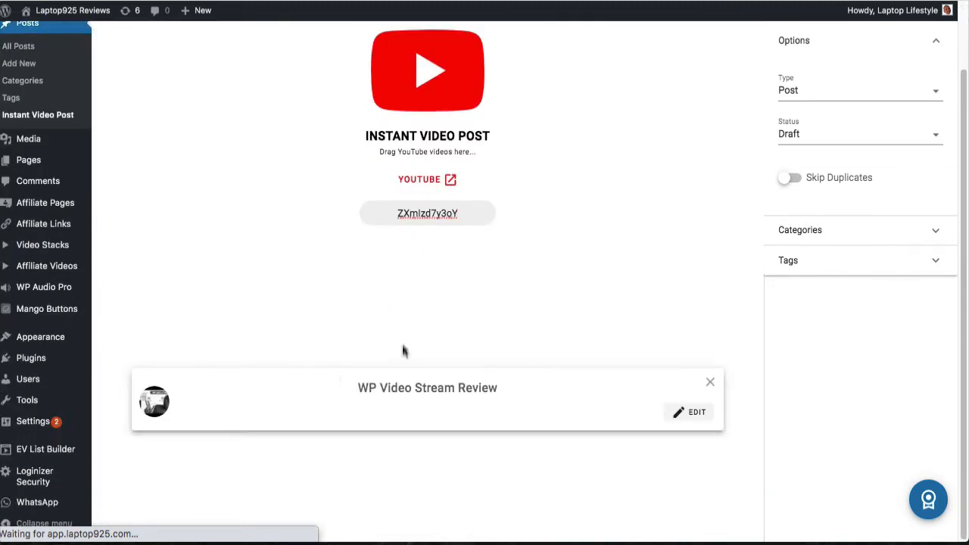
mouse_move(450, 385)
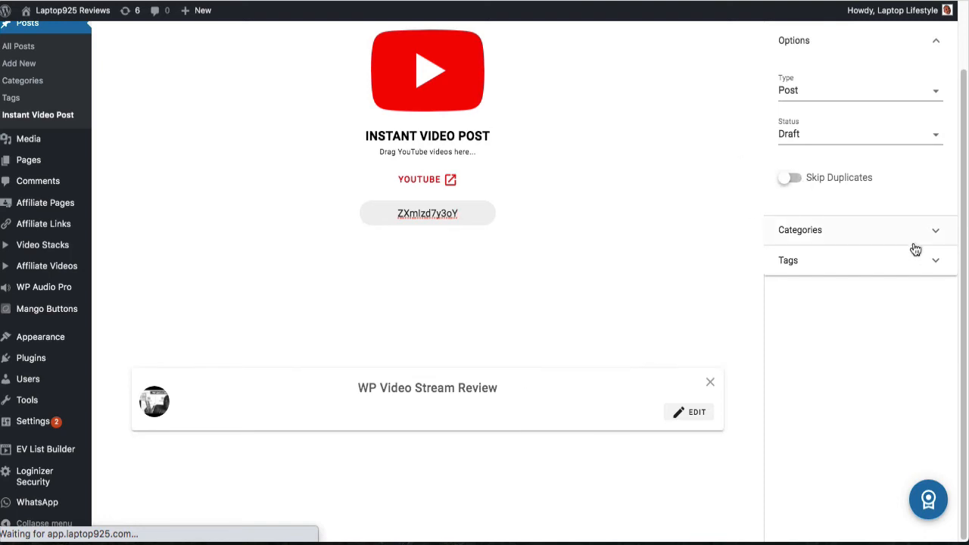
click(799, 230)
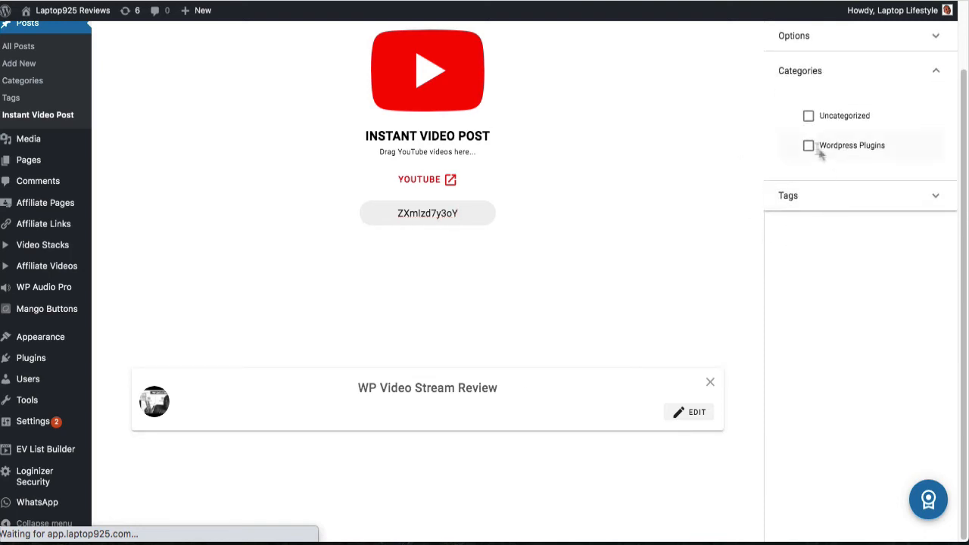
click(808, 145)
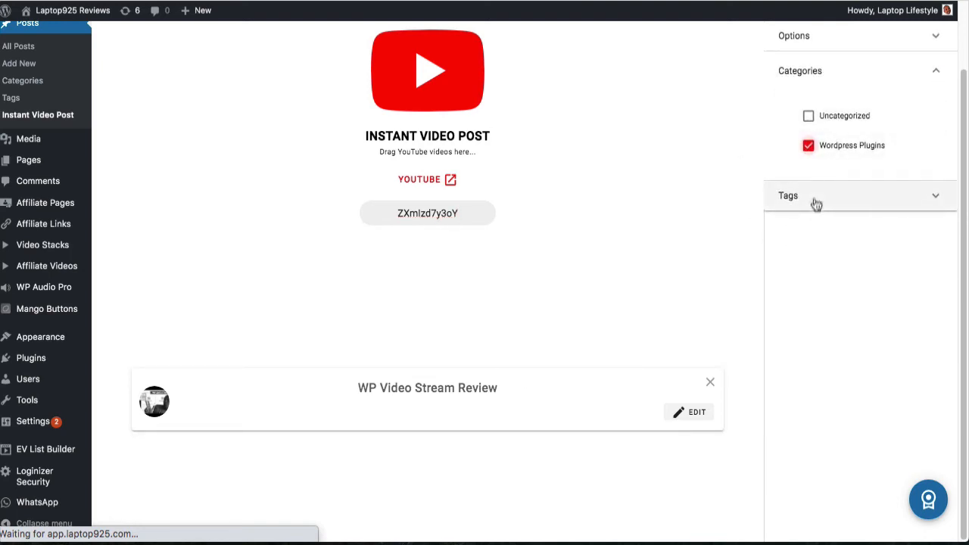
Tag the post Reviews and wordpress plugins and confirm its status is Draft in Options
click(787, 195)
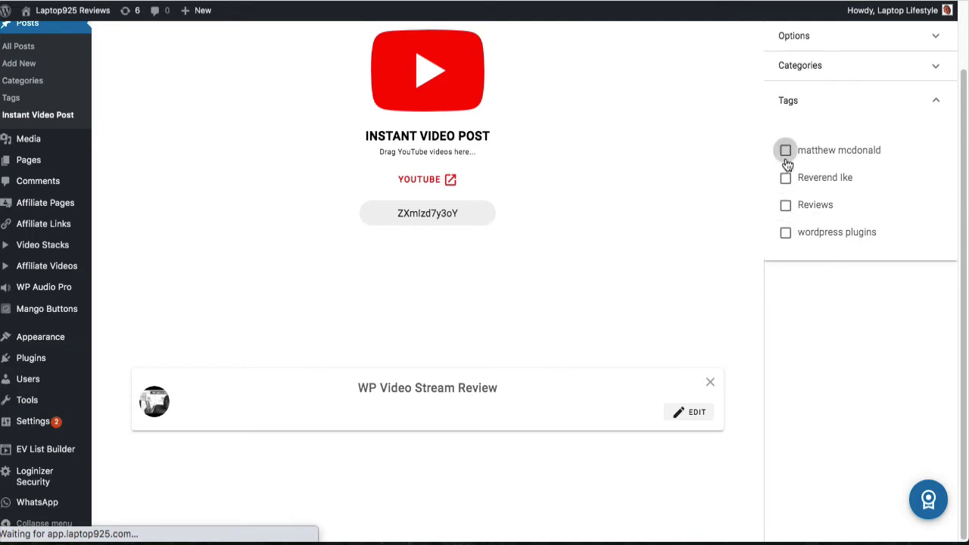
click(784, 205)
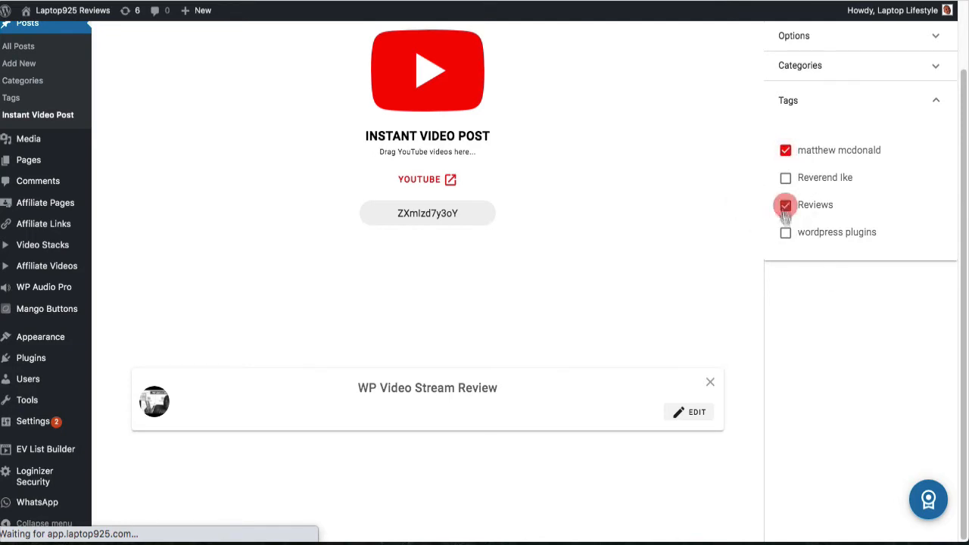
click(784, 233)
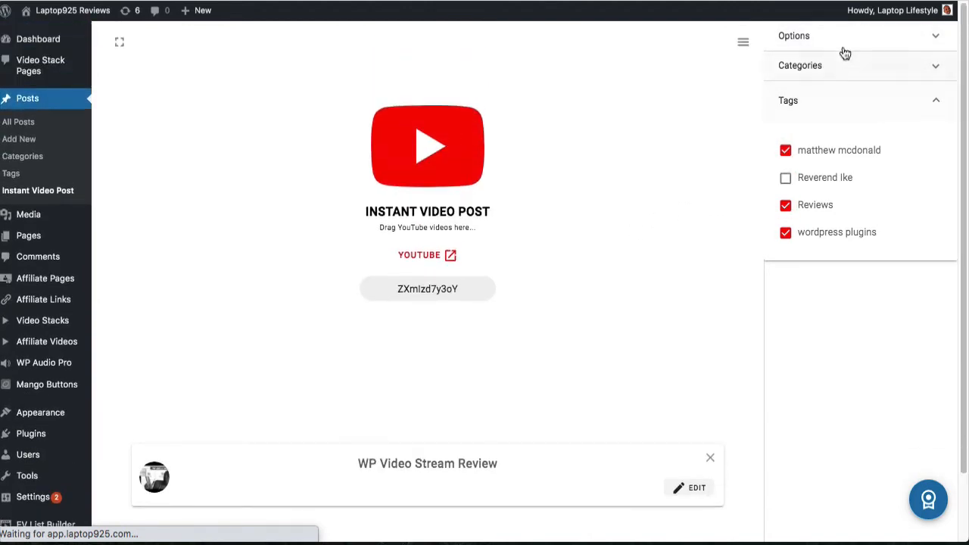
click(793, 36)
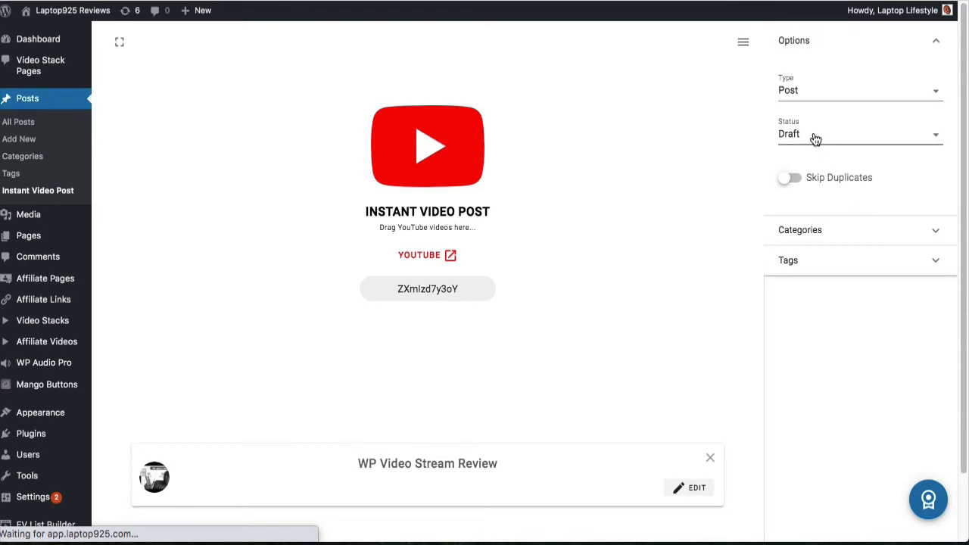
click(859, 134)
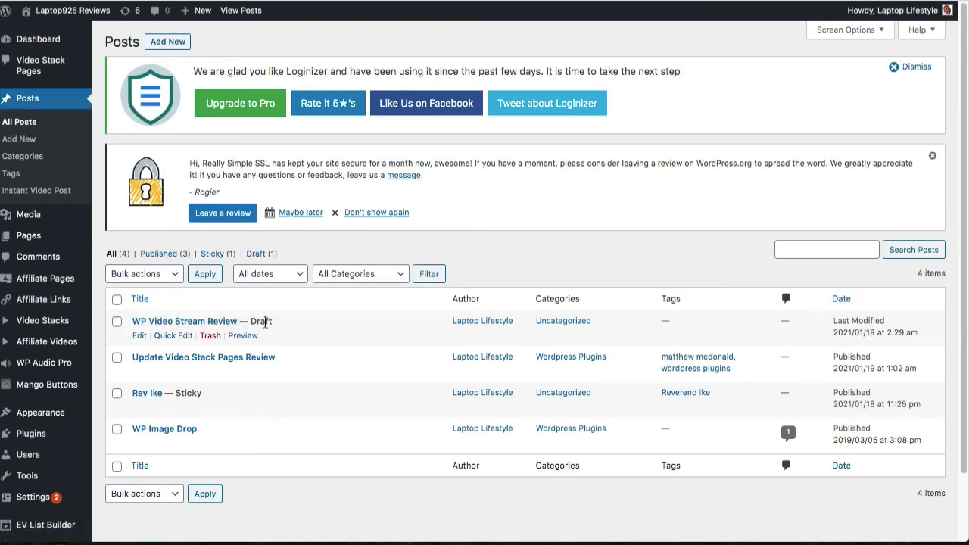
Quick-edit WP Video Stream Review to set its status to Published and update it
click(36, 191)
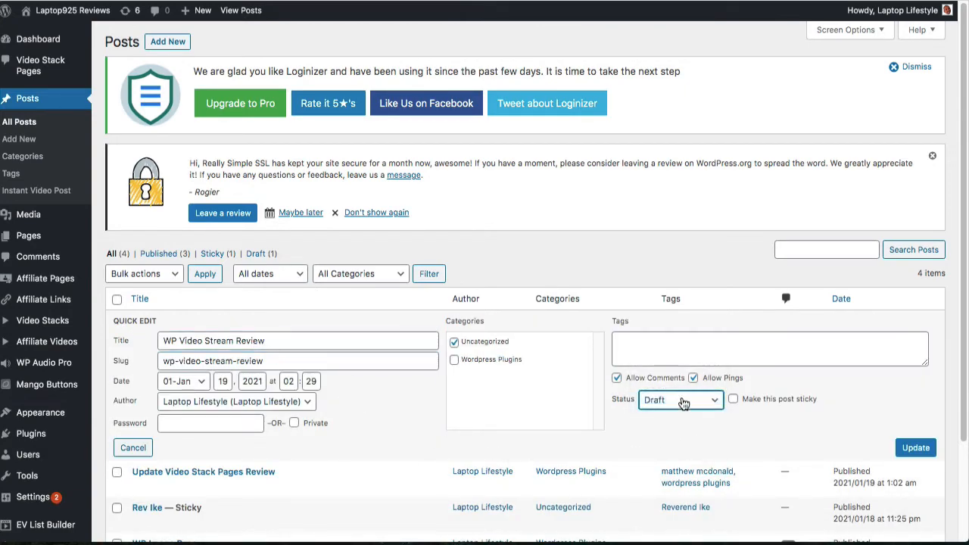
click(679, 399)
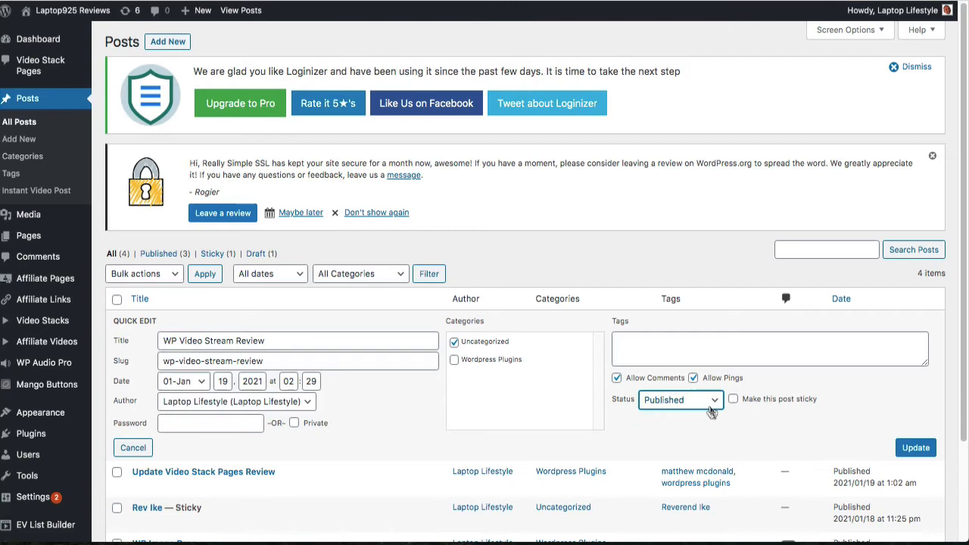
click(693, 377)
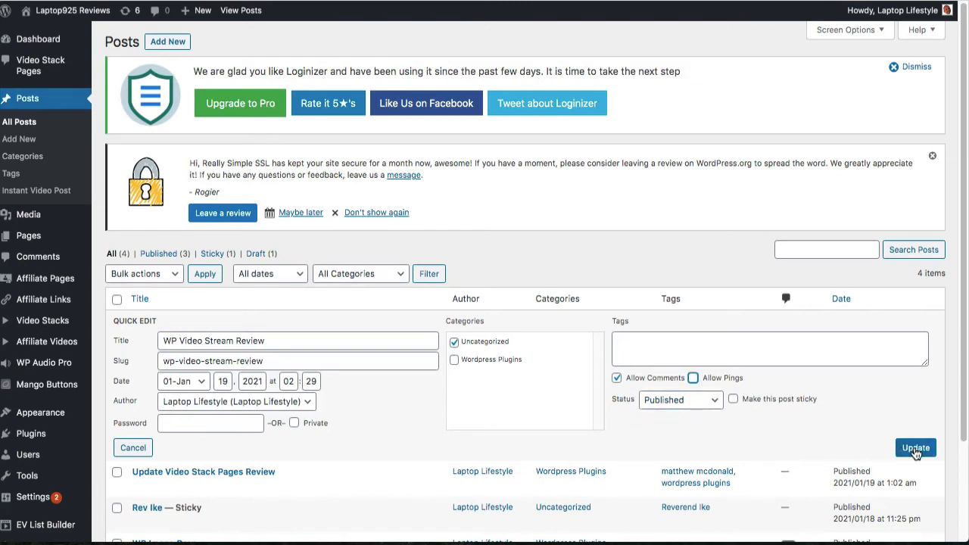
click(914, 448)
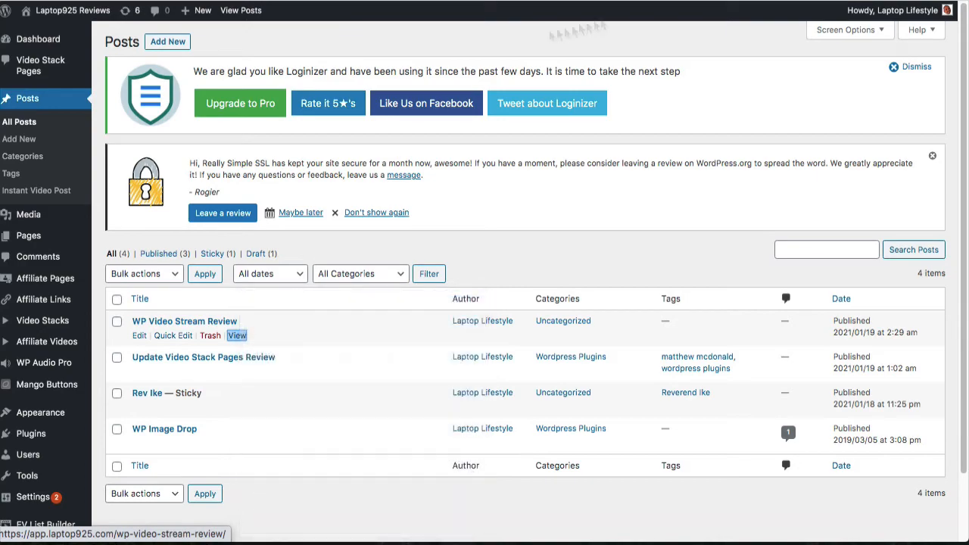
View the published WP Video Stream Review post on the live site and scroll through it
click(237, 336)
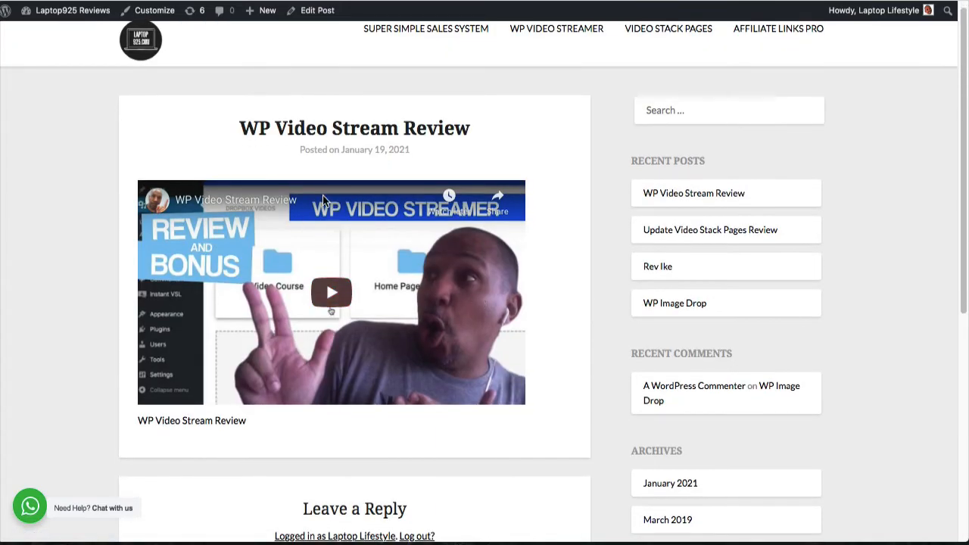
scroll(down, 3)
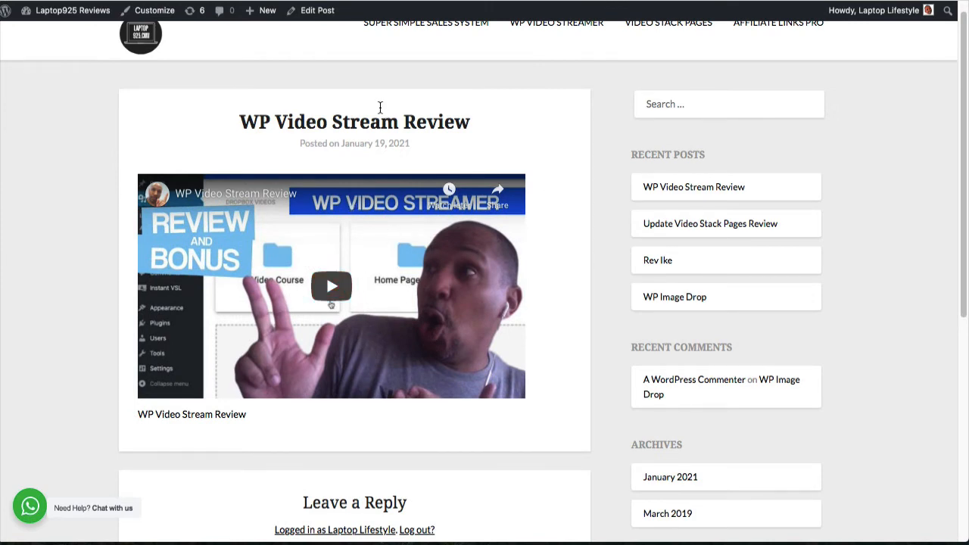
mouse_move(392, 233)
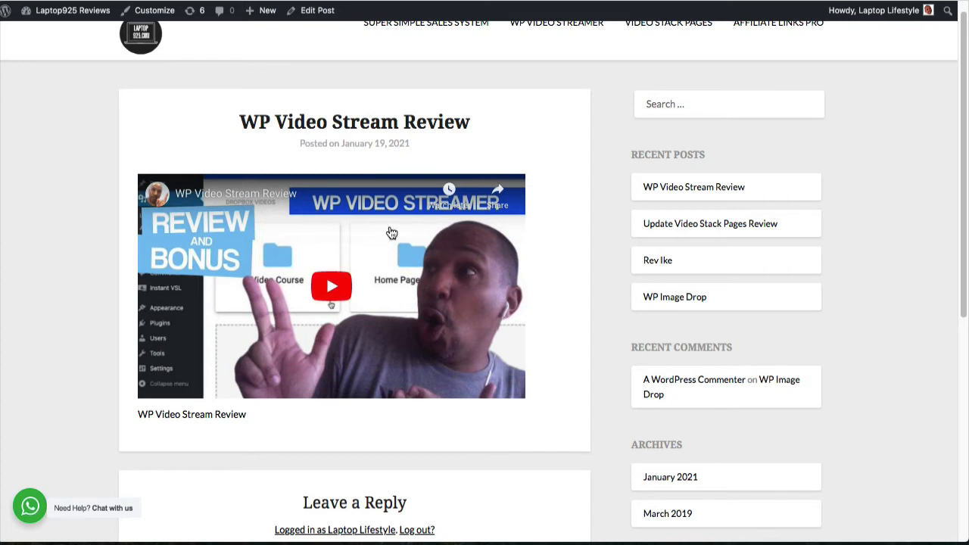
mouse_move(484, 326)
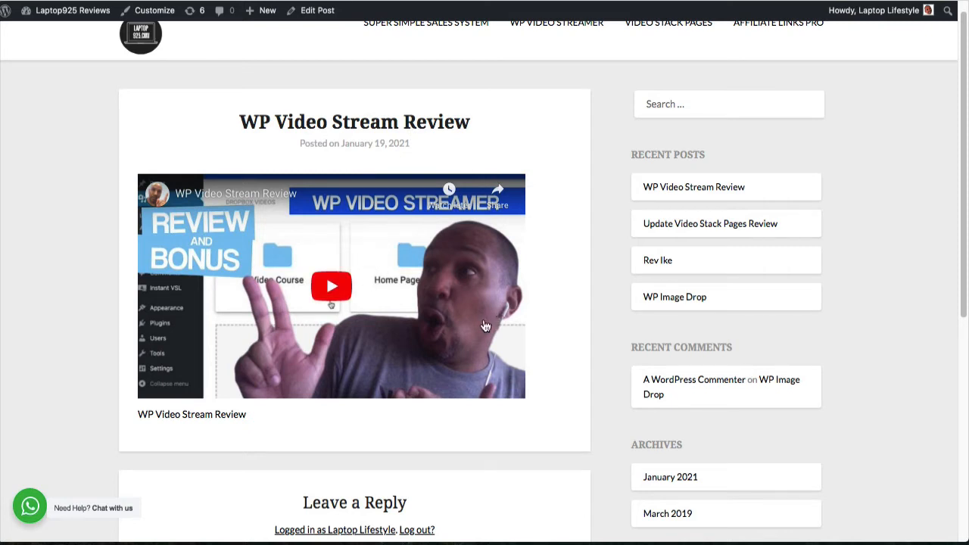
mouse_move(501, 289)
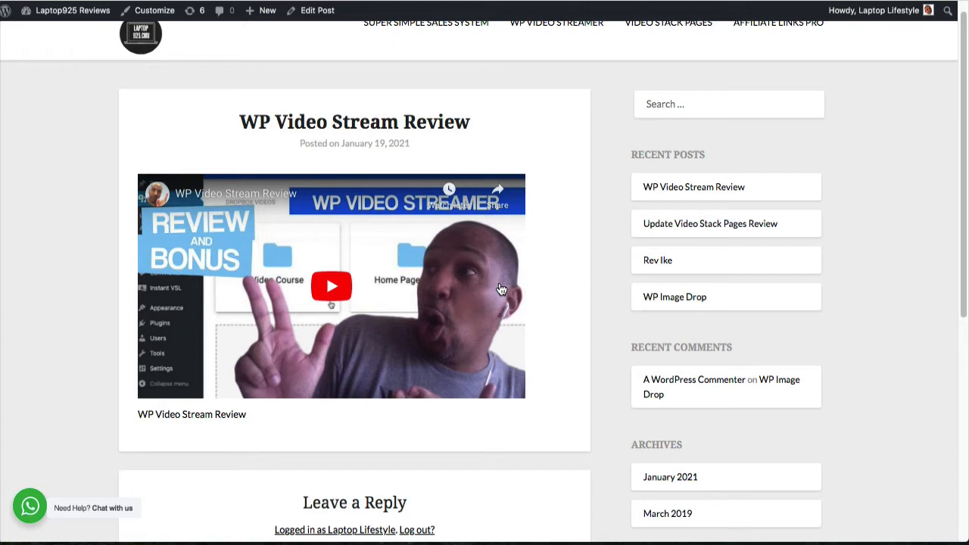
scroll(down, 3)
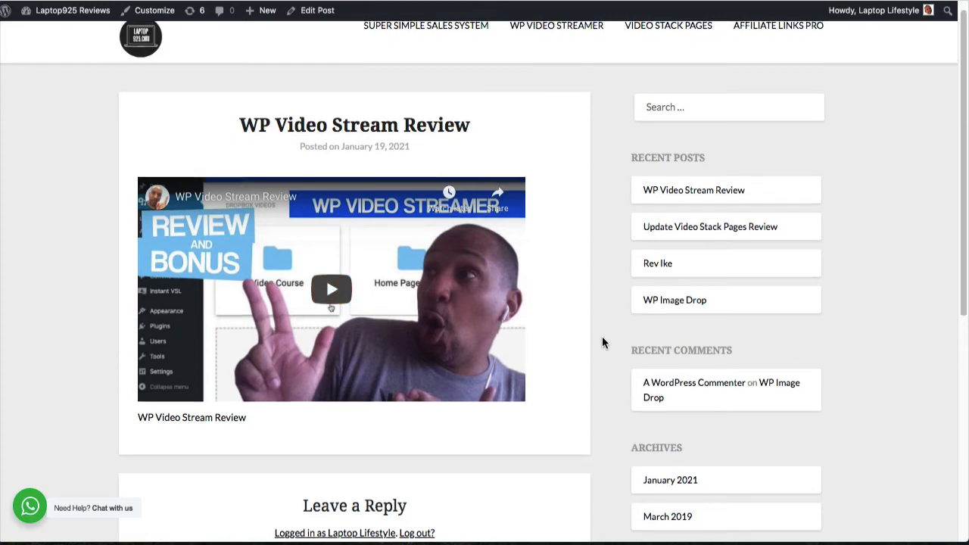
scroll(down, 3)
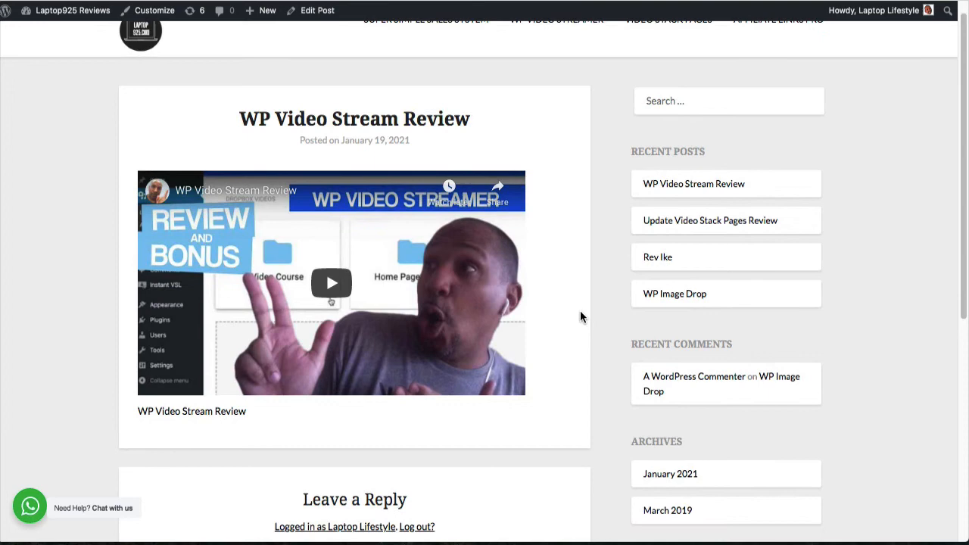
scroll(down, 3)
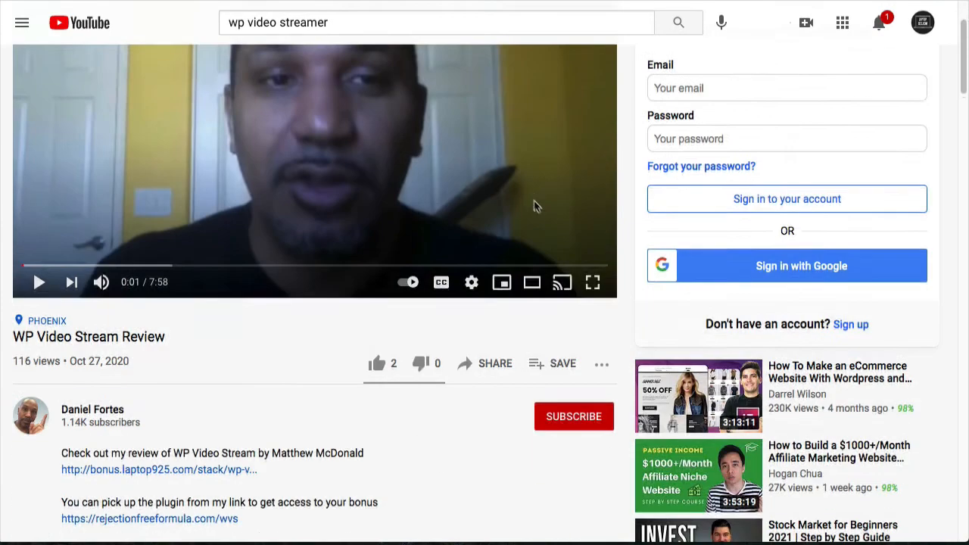
Scroll down to the YouTube description of WP Video Stream Review to select its text
scroll(down, 3)
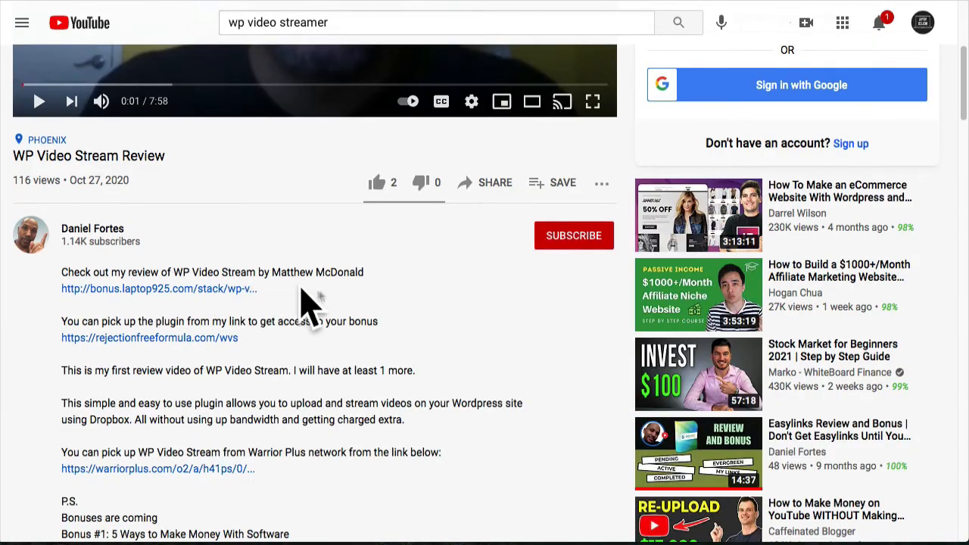
mouse_move(140, 266)
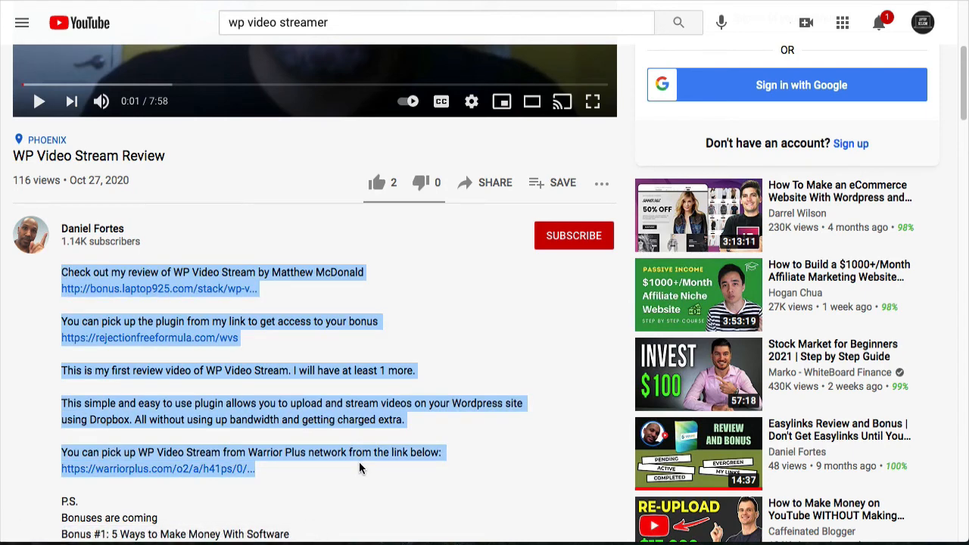
scroll(down, 3)
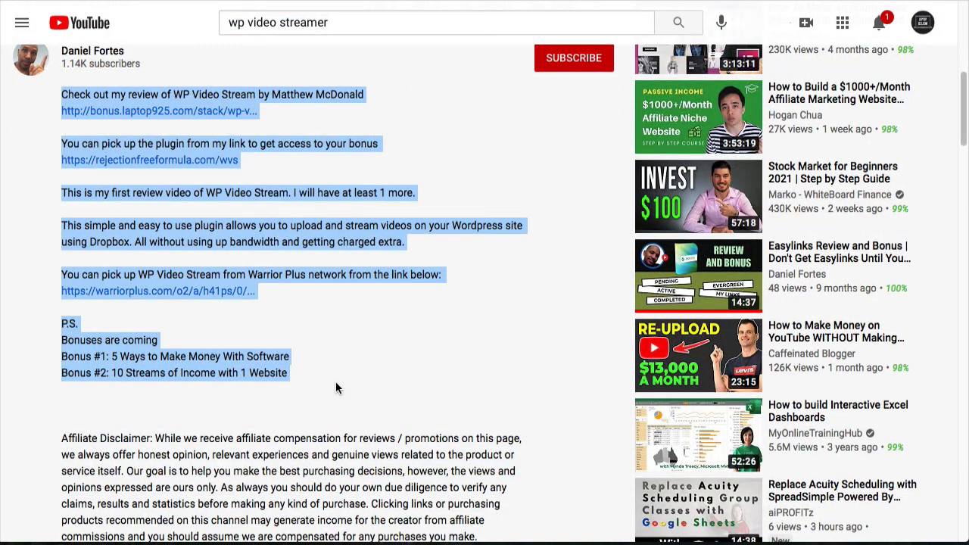
mouse_move(333, 399)
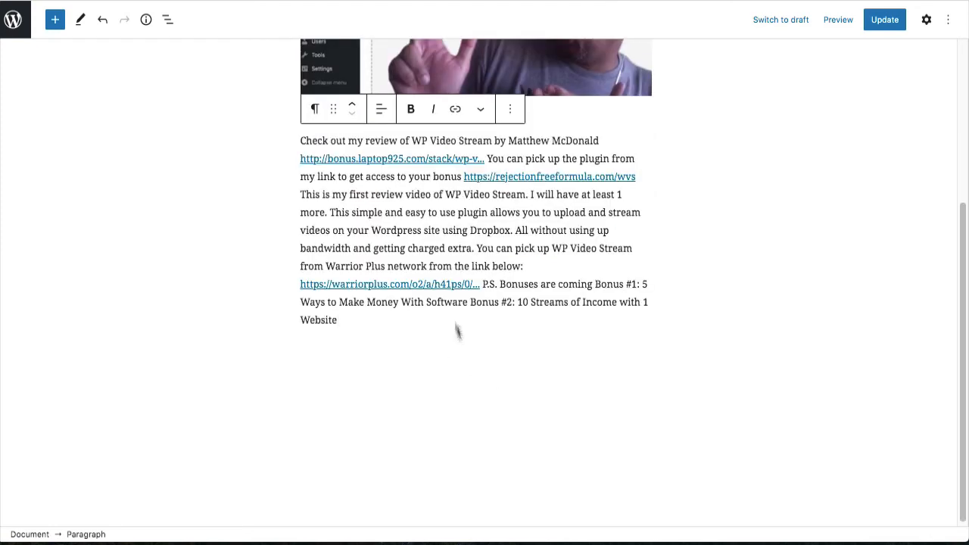
mouse_move(490, 159)
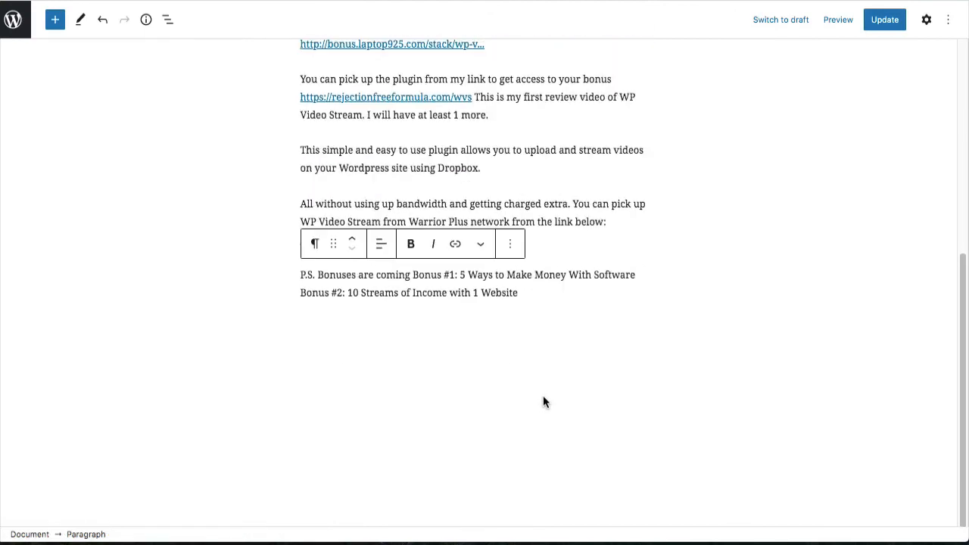
mouse_move(528, 319)
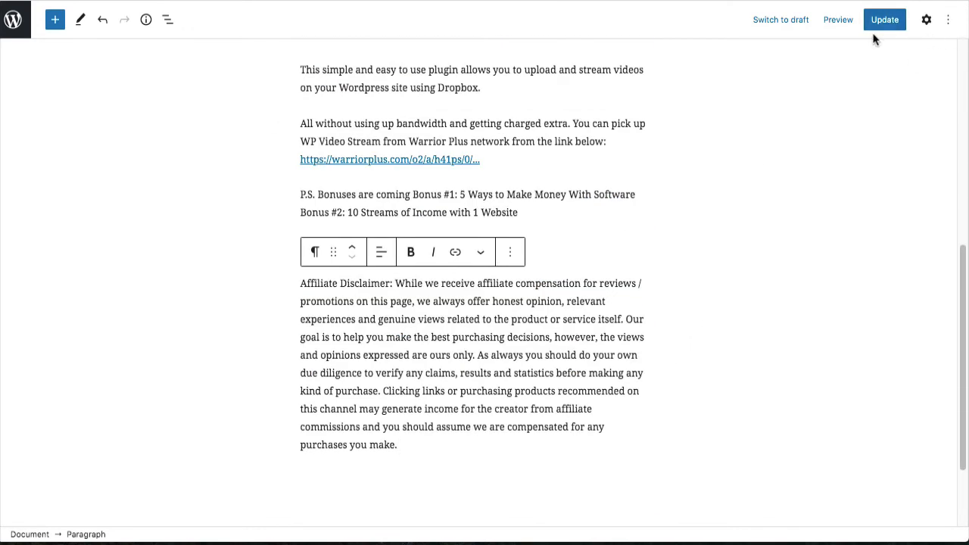
Update the post and view it live, scrolling to the description and affiliate disclaimer
click(884, 18)
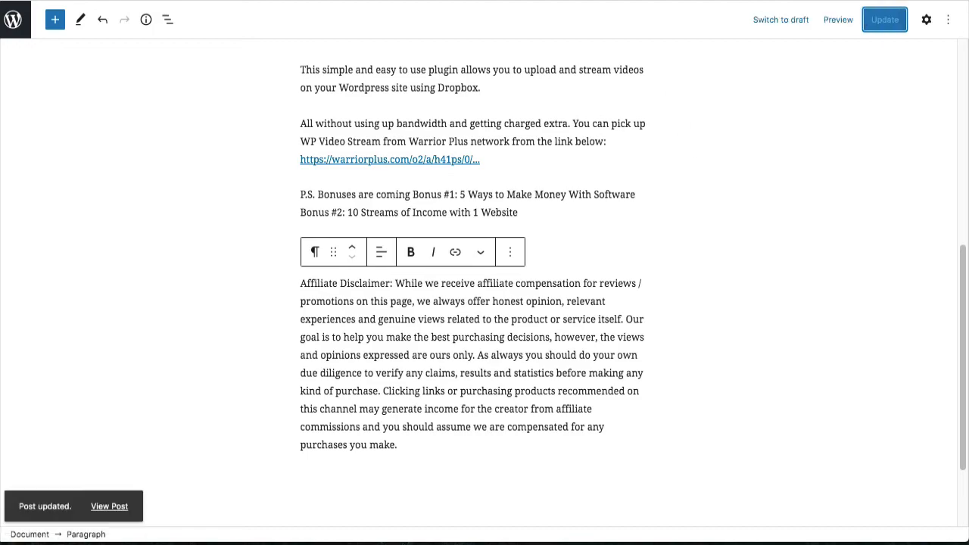
click(109, 506)
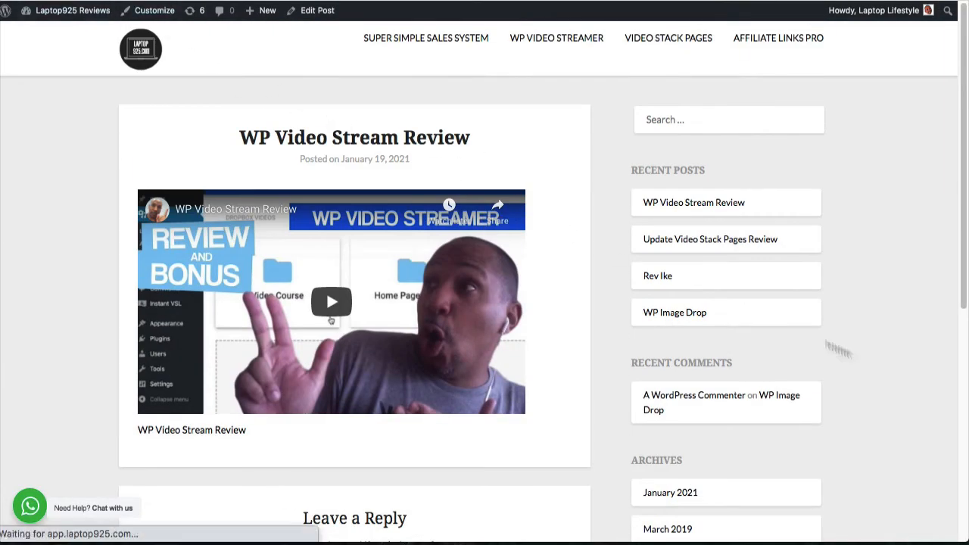
scroll(down, 3)
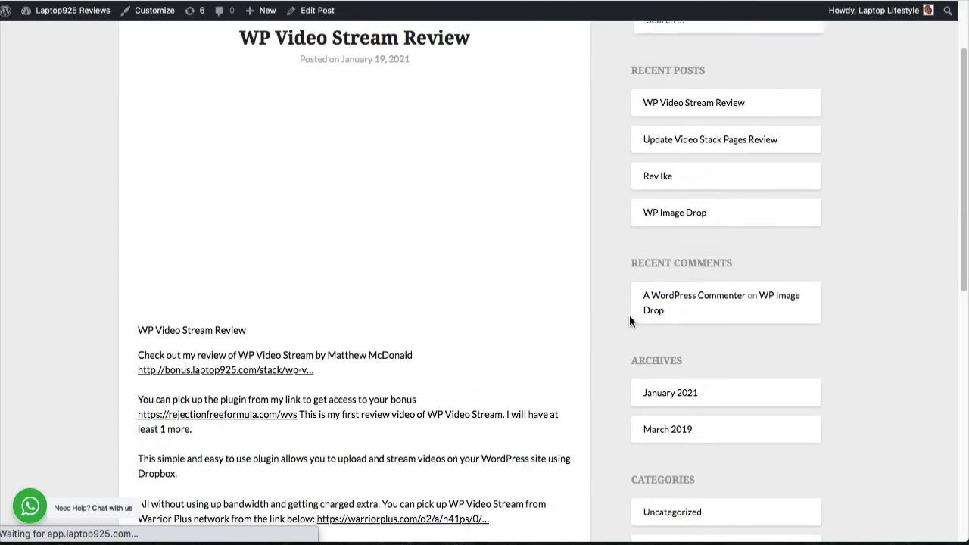
scroll(down, 3)
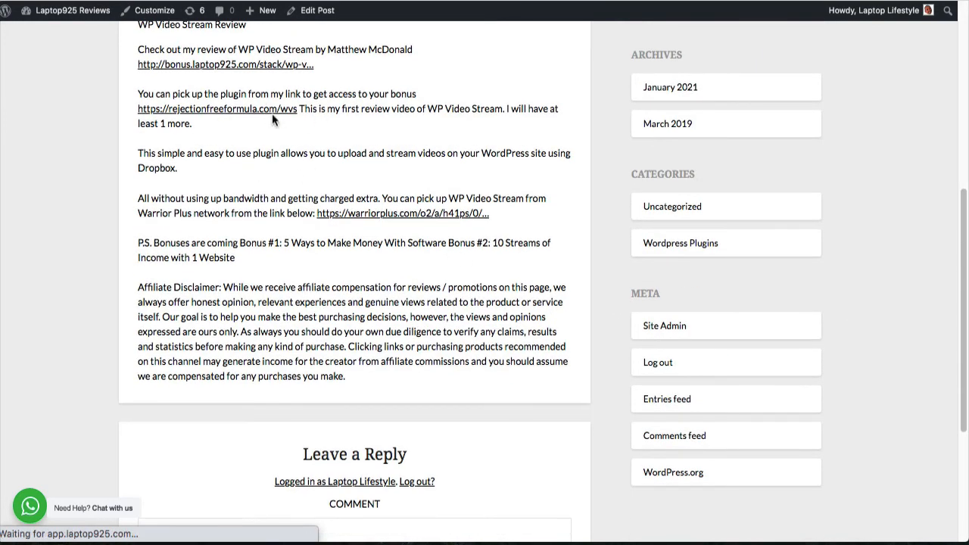